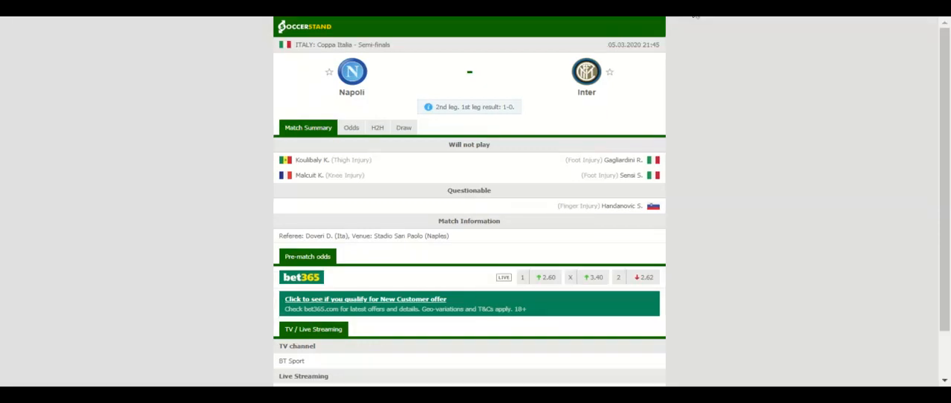
Switch the Napoli vs Inter match page to the H2H section
{"action": "left_click", "coordinate": [378, 127]}
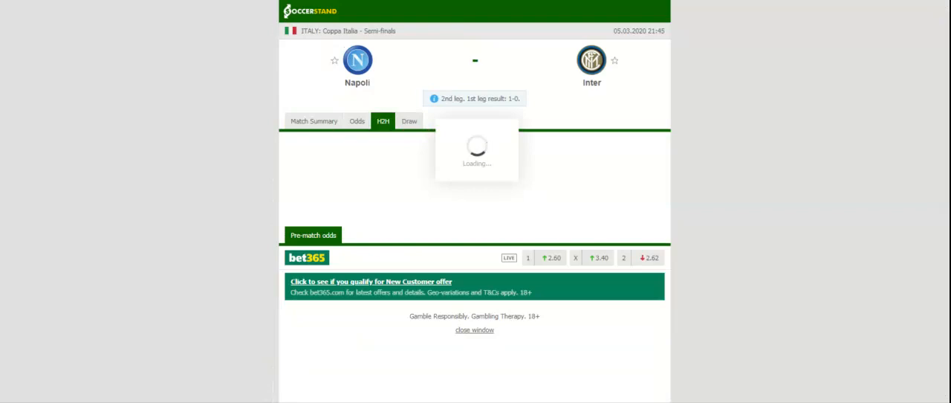
Show the head-to-head comparison and scroll through Napoli's and Inter's recent results
{"action": "left_click", "coordinate": [383, 121]}
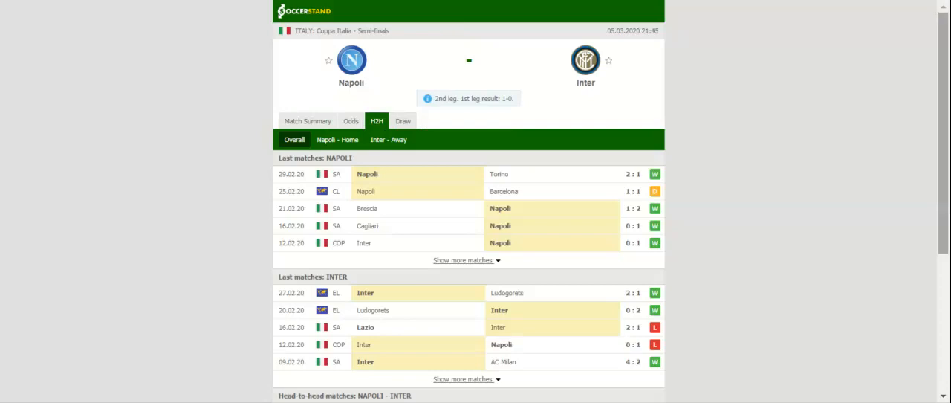
{"action": "scroll", "scroll_direction": "down", "scroll_amount": 3}
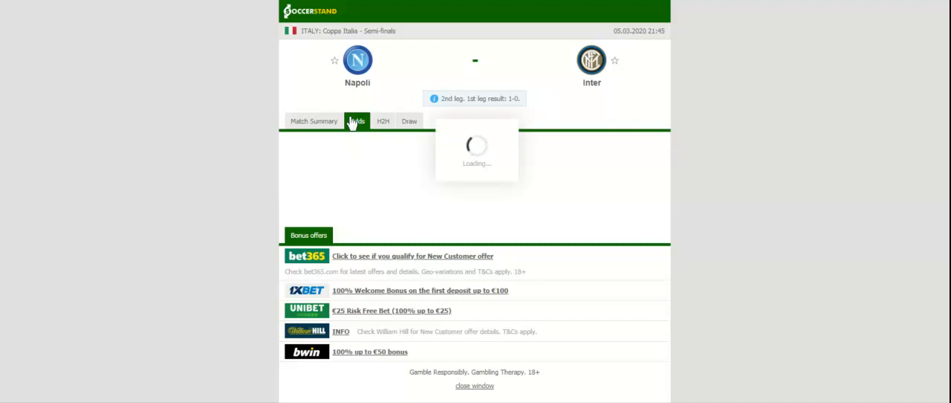
Open the Odds section to show full-time 1X2 odds from seven bookmakers
{"action": "left_click", "coordinate": [357, 121]}
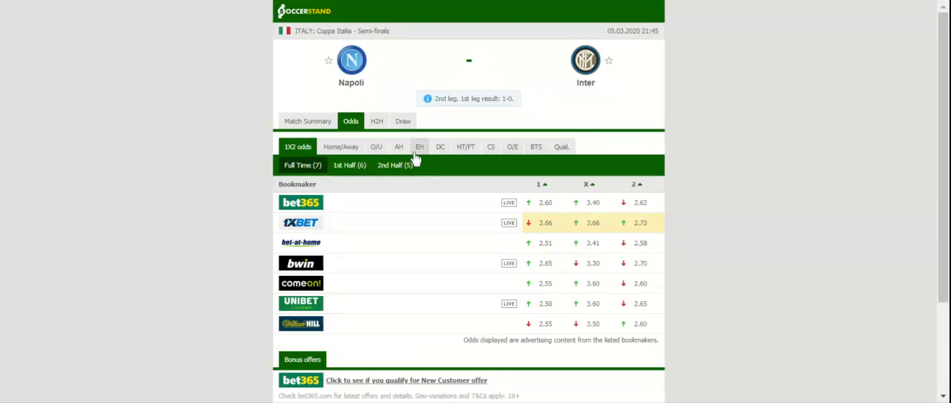
Show the full-time Asian handicap odds from Unibet, 1xBet and ComeOn
{"action": "left_click", "coordinate": [400, 147]}
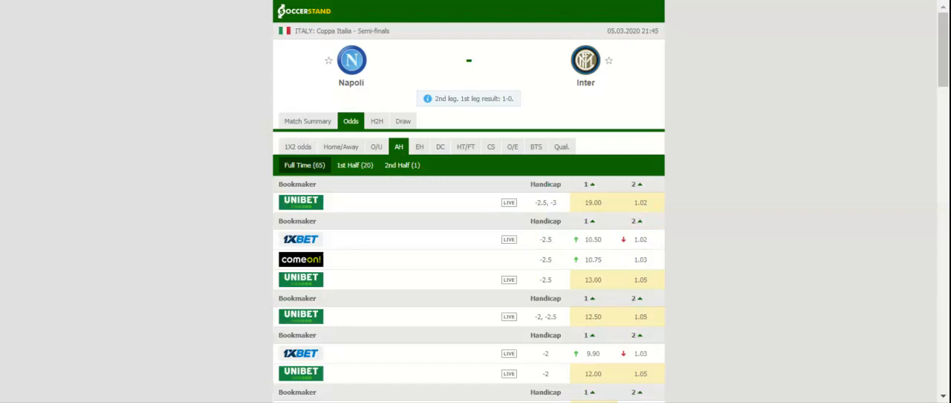
{"action": "mouse_move", "coordinate": [506, 136]}
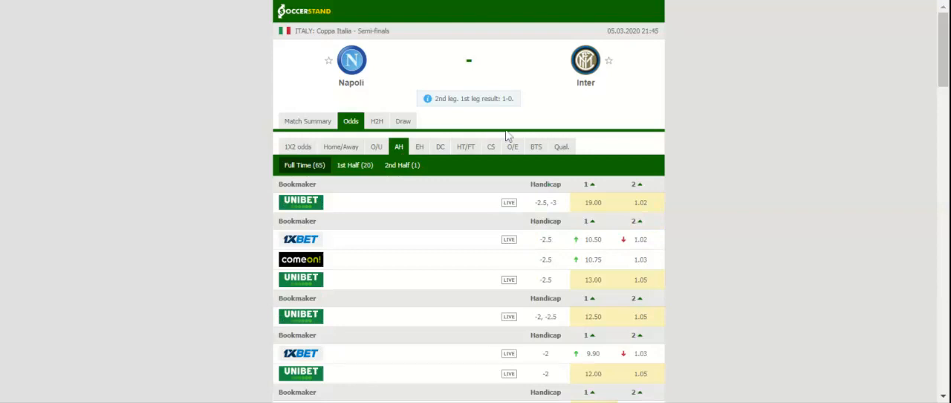
{"action": "mouse_move", "coordinate": [511, 121]}
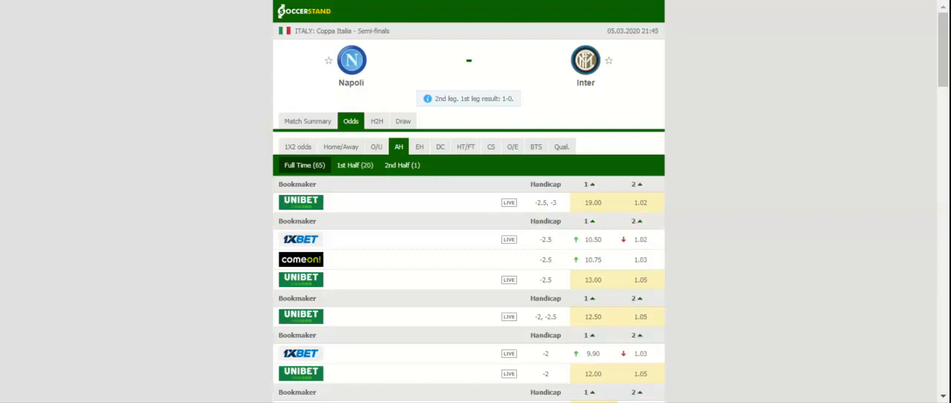
{"action": "mouse_move", "coordinate": [475, 56]}
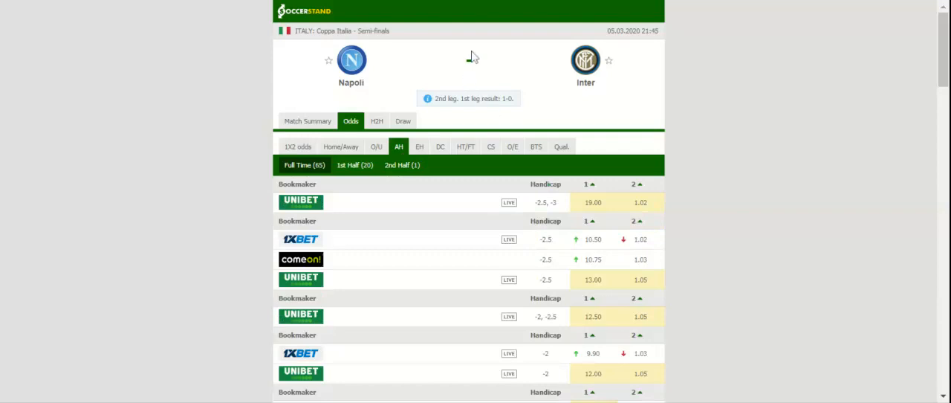